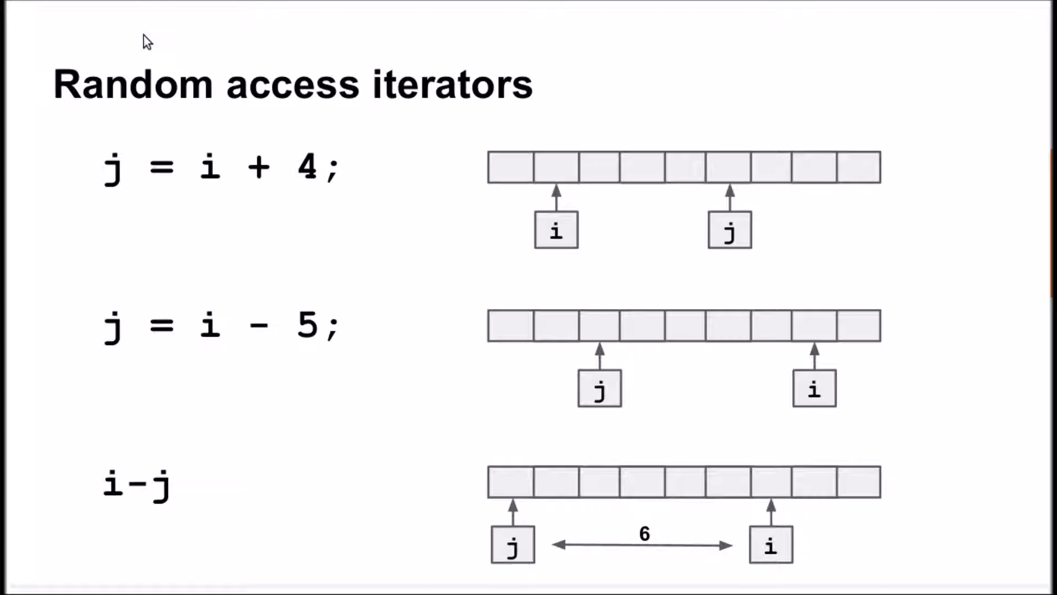
mouse_move(96, 178)
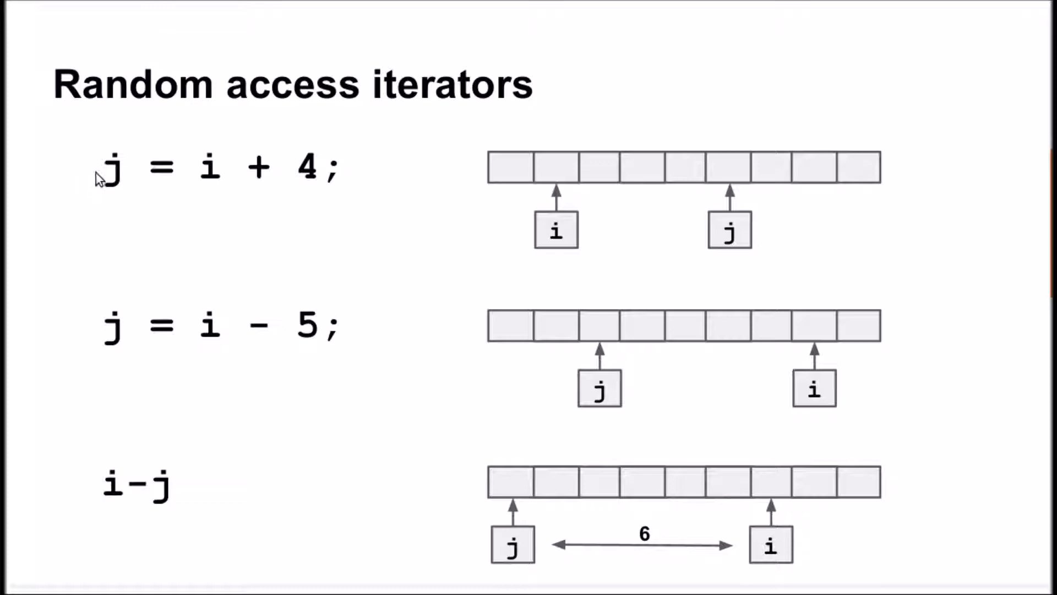
Highlight the j = i + 4 and i - j random access iterator arithmetic expressions.
drag(101, 168, 324, 167)
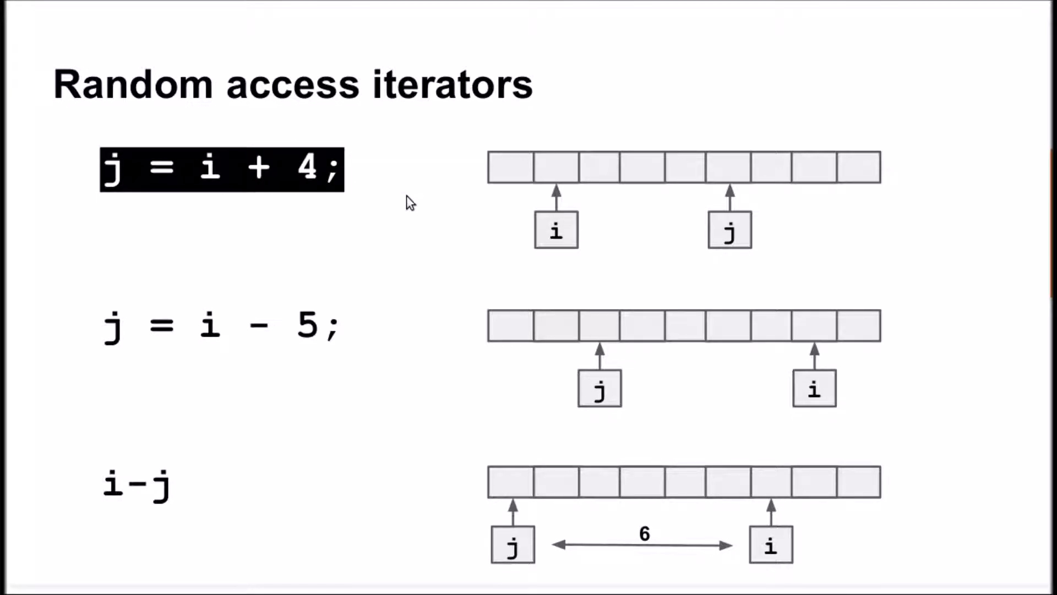
mouse_move(445, 182)
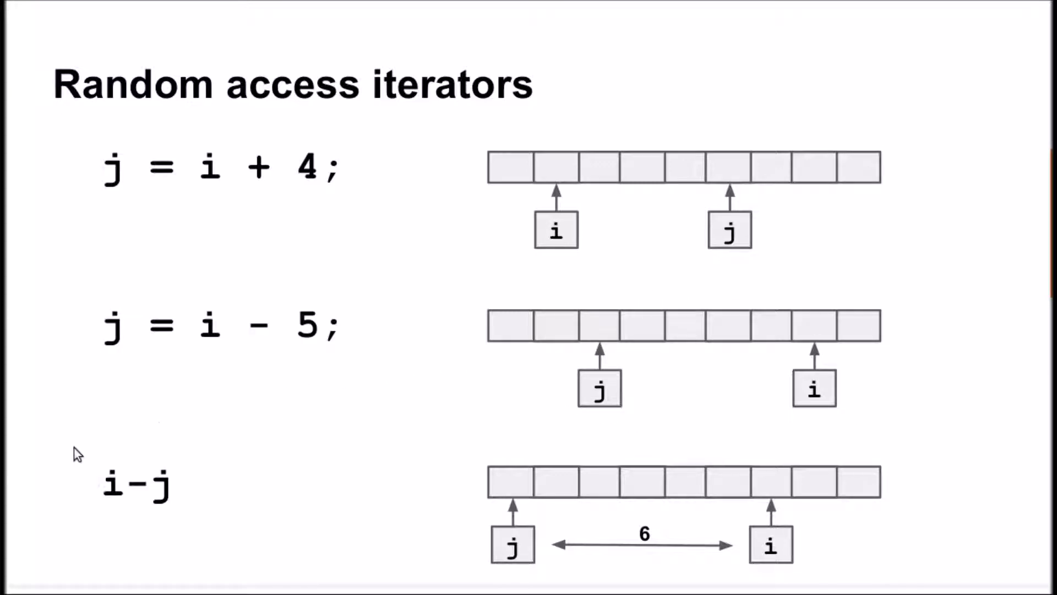
double_click(119, 491)
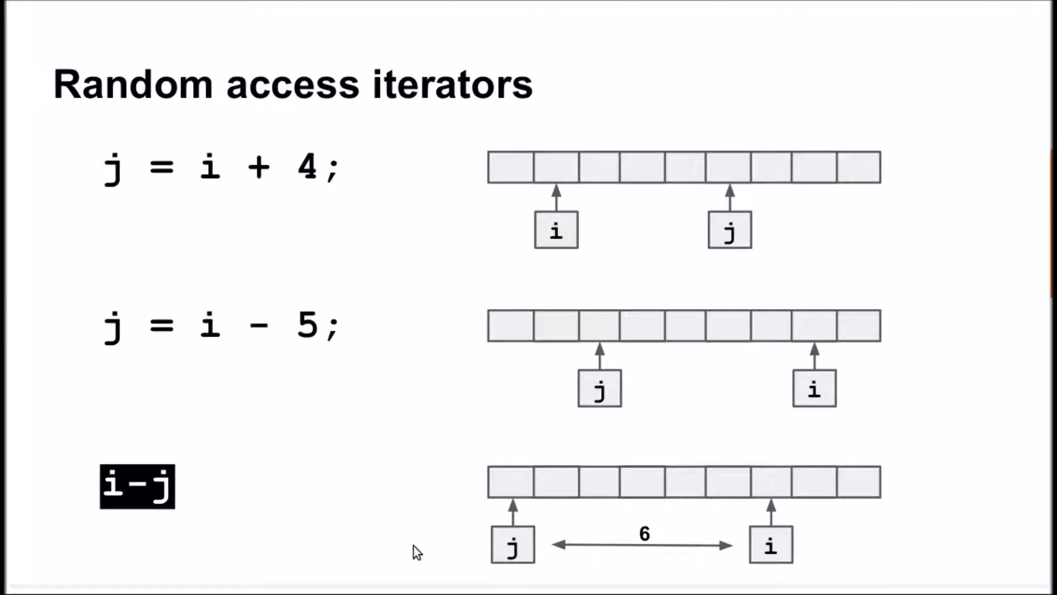
mouse_move(654, 562)
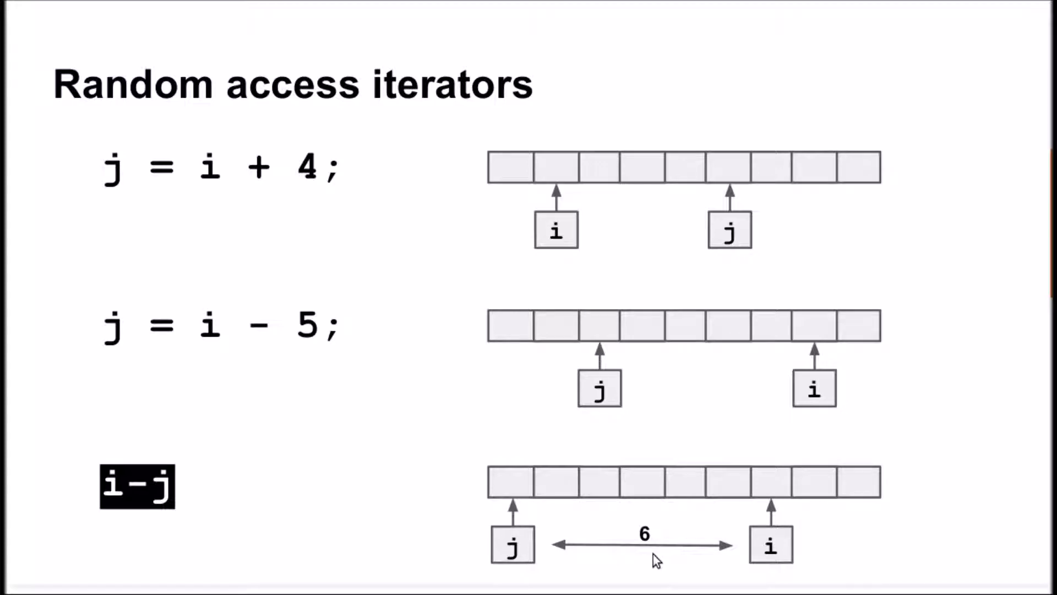
mouse_move(289, 485)
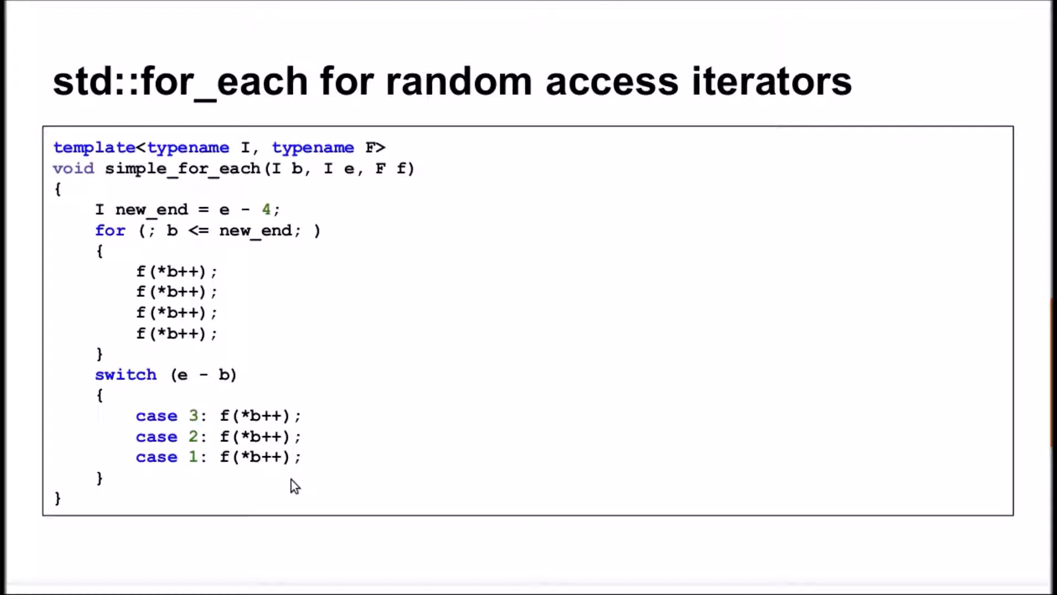
mouse_move(260, 284)
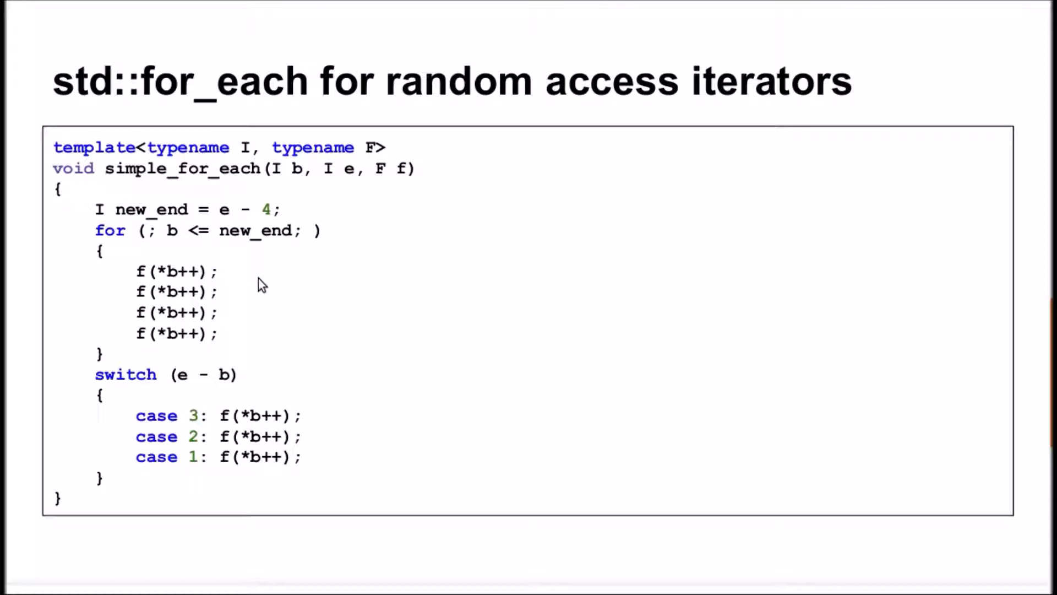
mouse_move(116, 255)
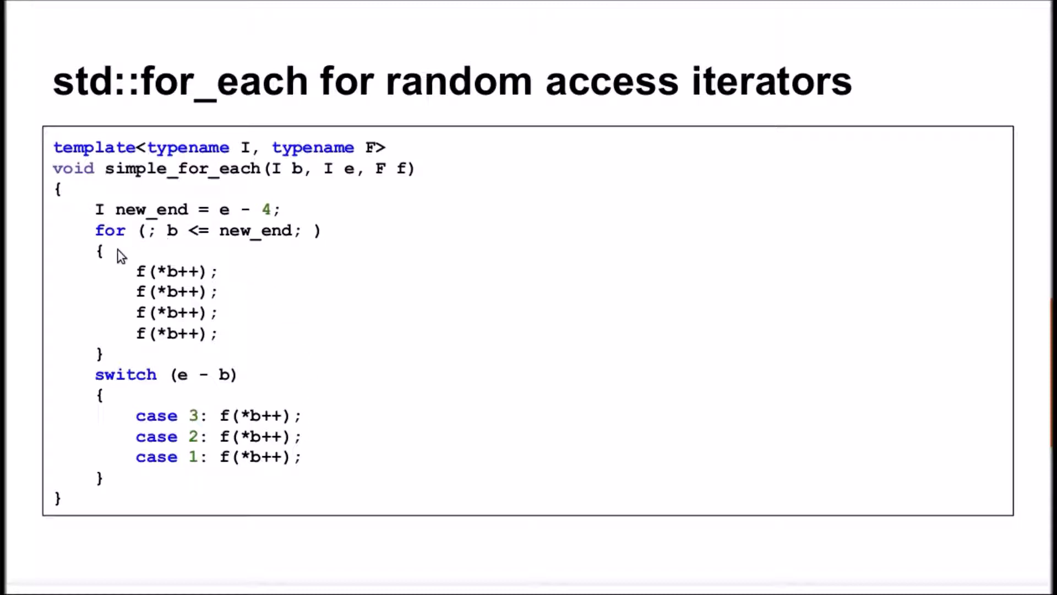
mouse_move(181, 372)
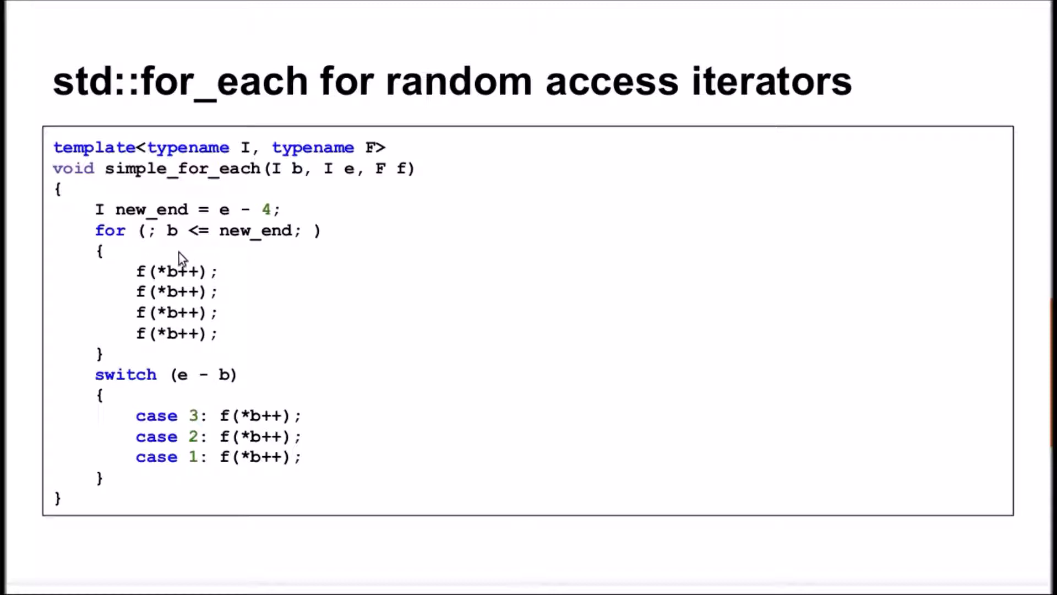
mouse_move(243, 262)
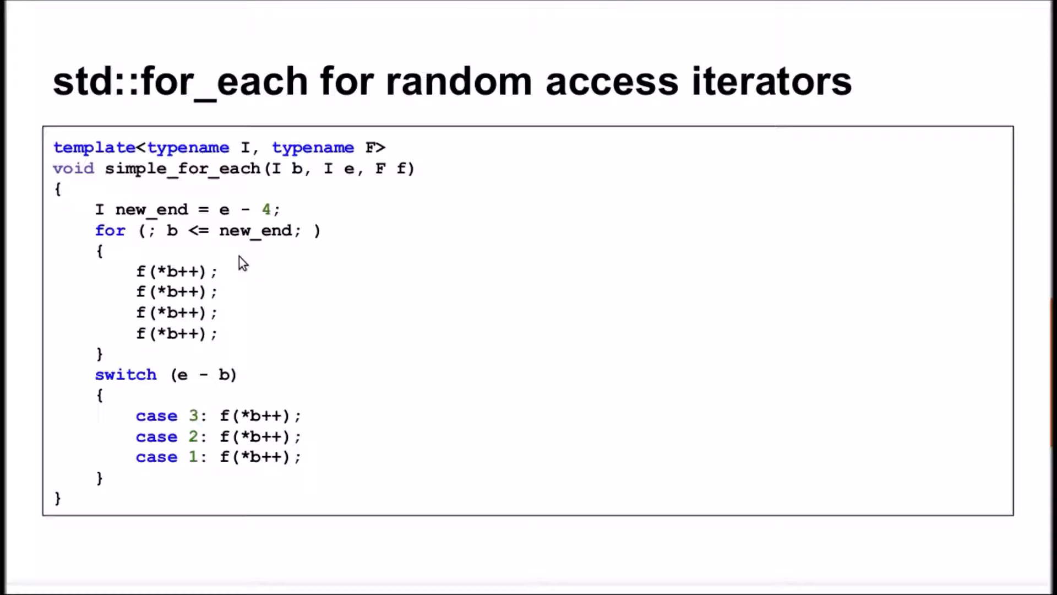
mouse_move(97, 209)
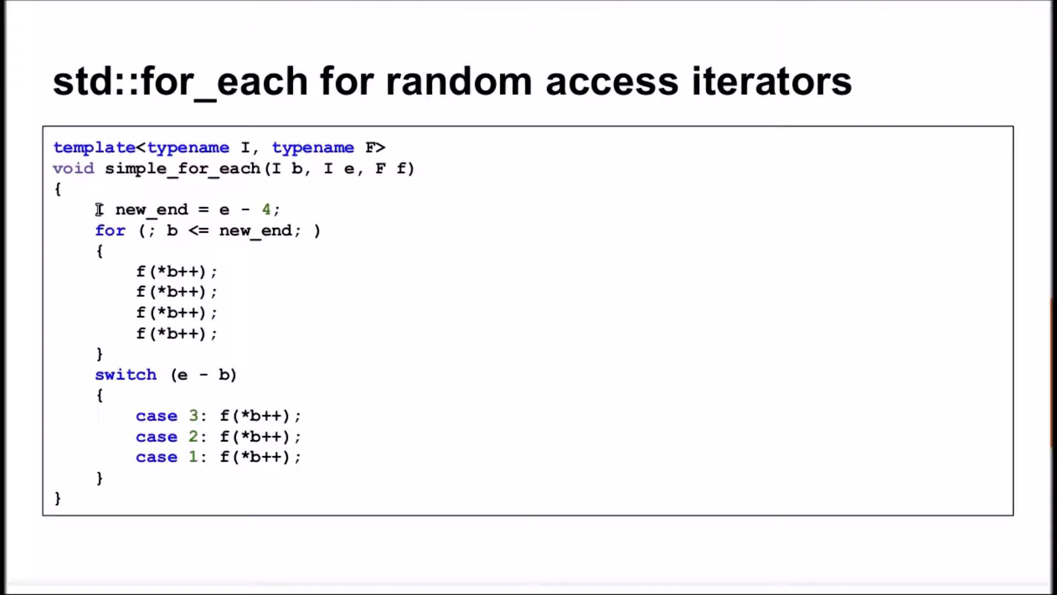
Highlight the new_end = e - 4 line and the unrolled calls inside the loop.
drag(94, 209, 280, 210)
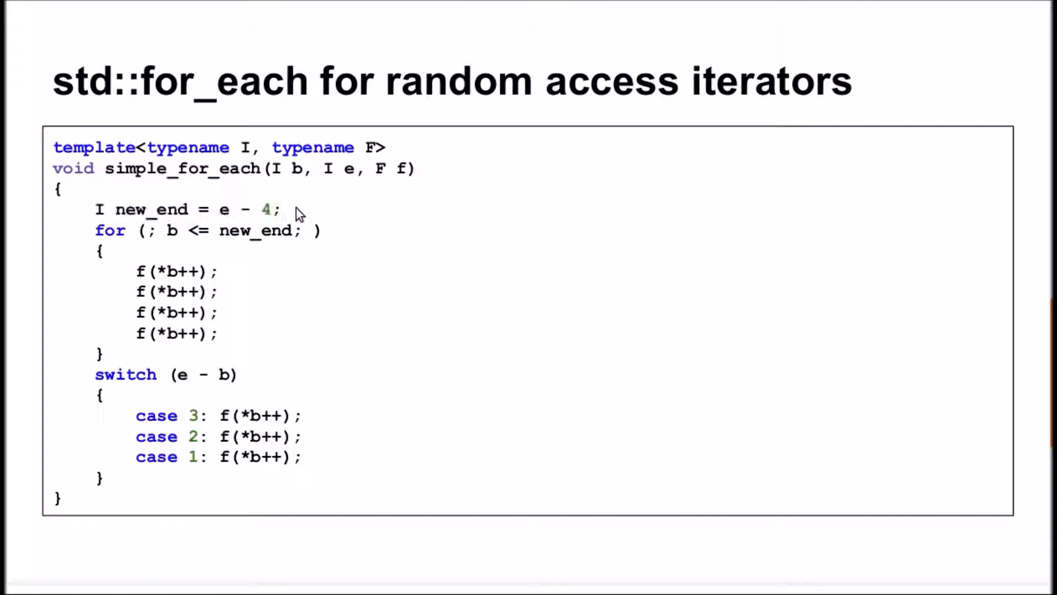
mouse_move(126, 285)
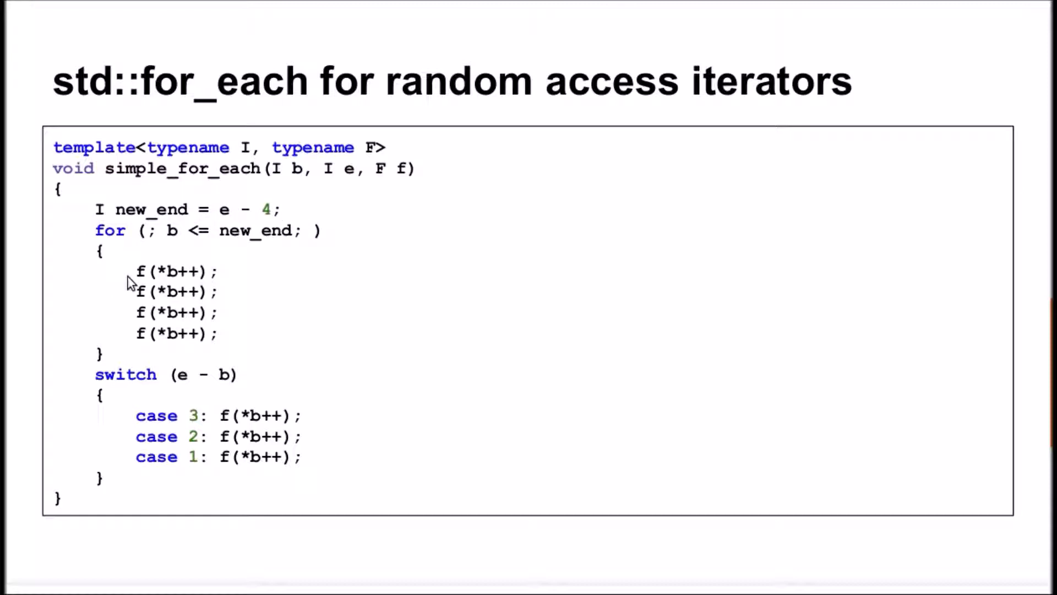
drag(135, 271, 219, 333)
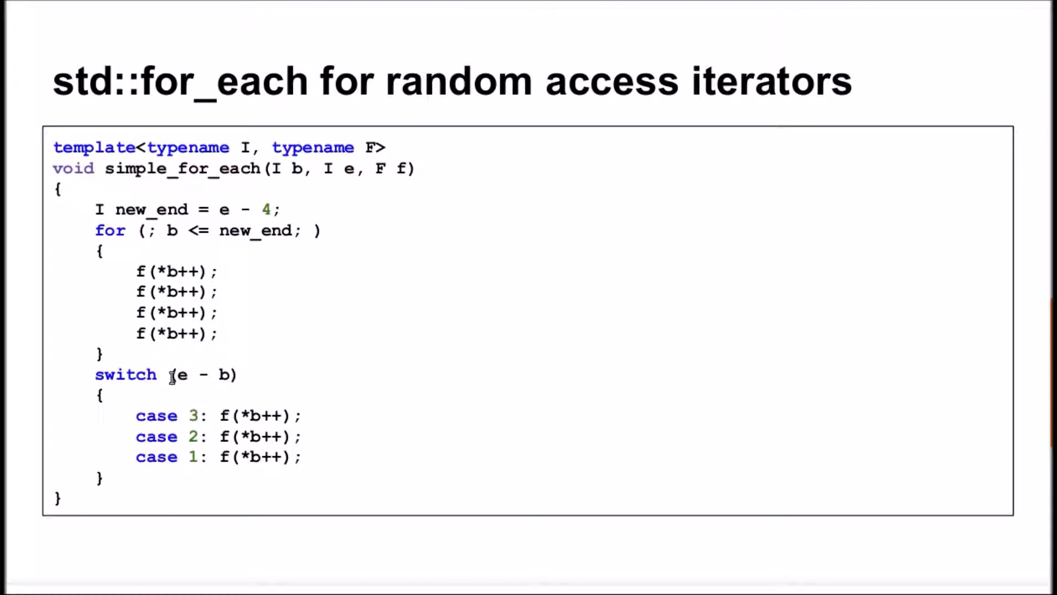
drag(172, 374, 232, 374)
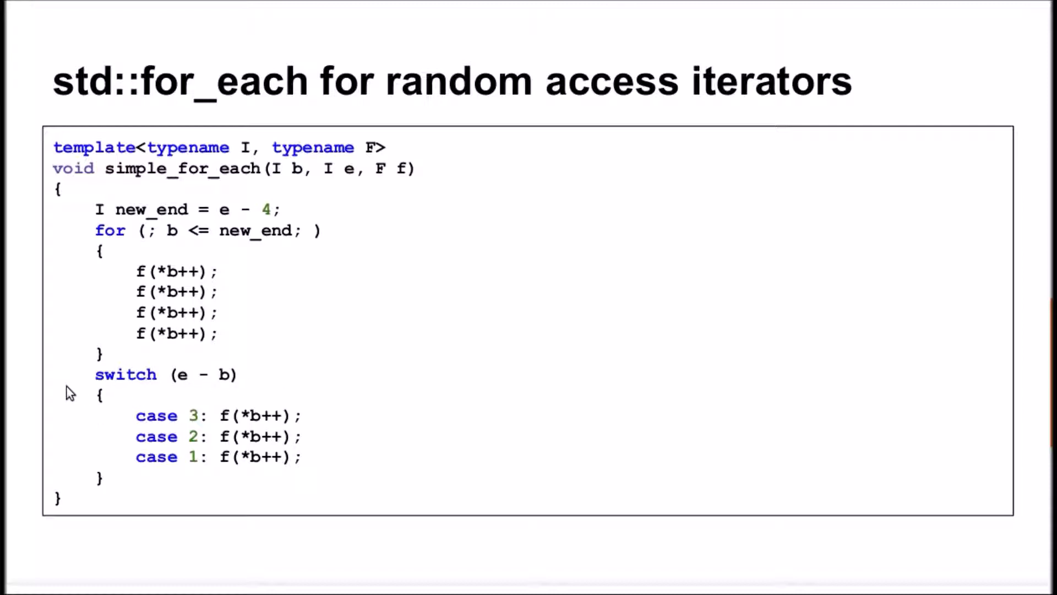
mouse_move(82, 378)
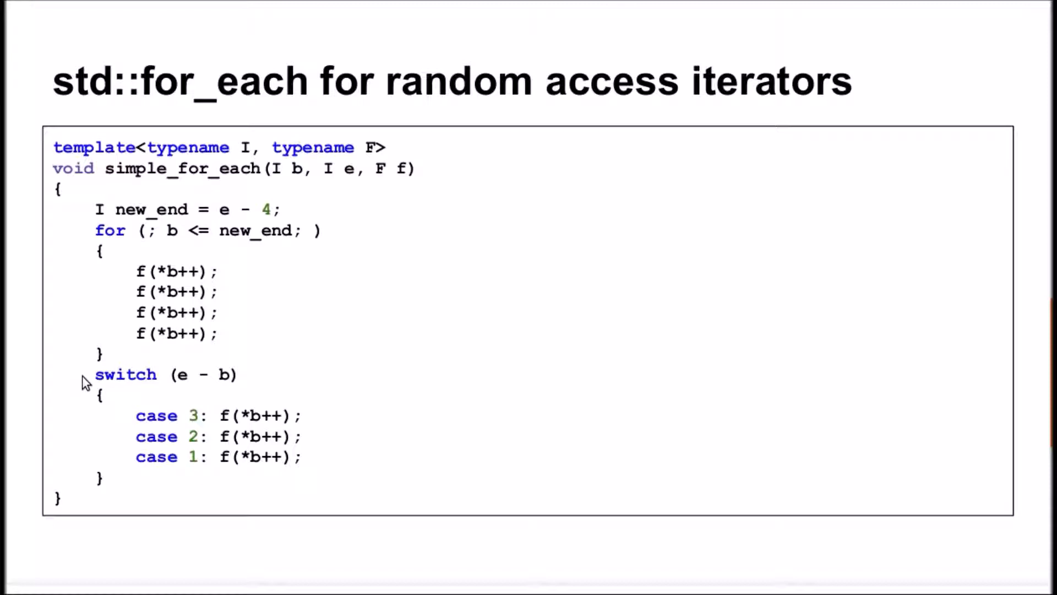
drag(95, 374, 100, 473)
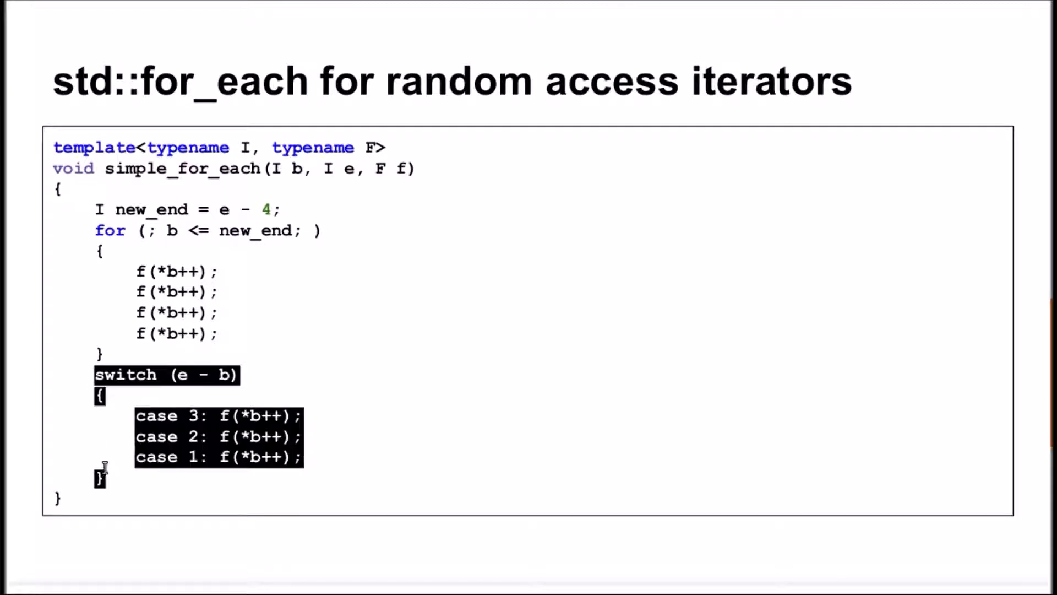
mouse_move(68, 442)
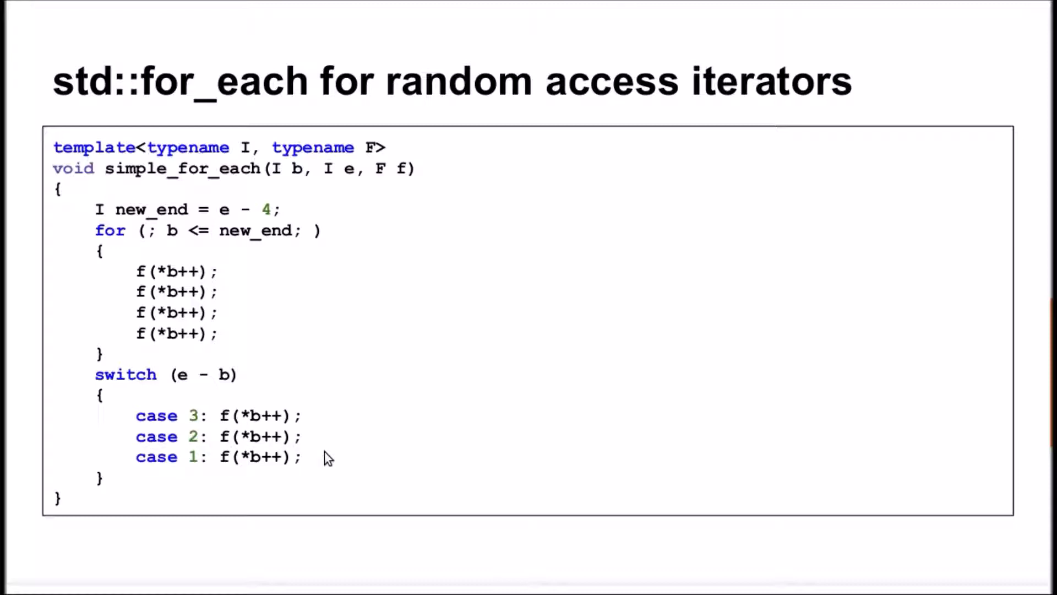
mouse_move(340, 487)
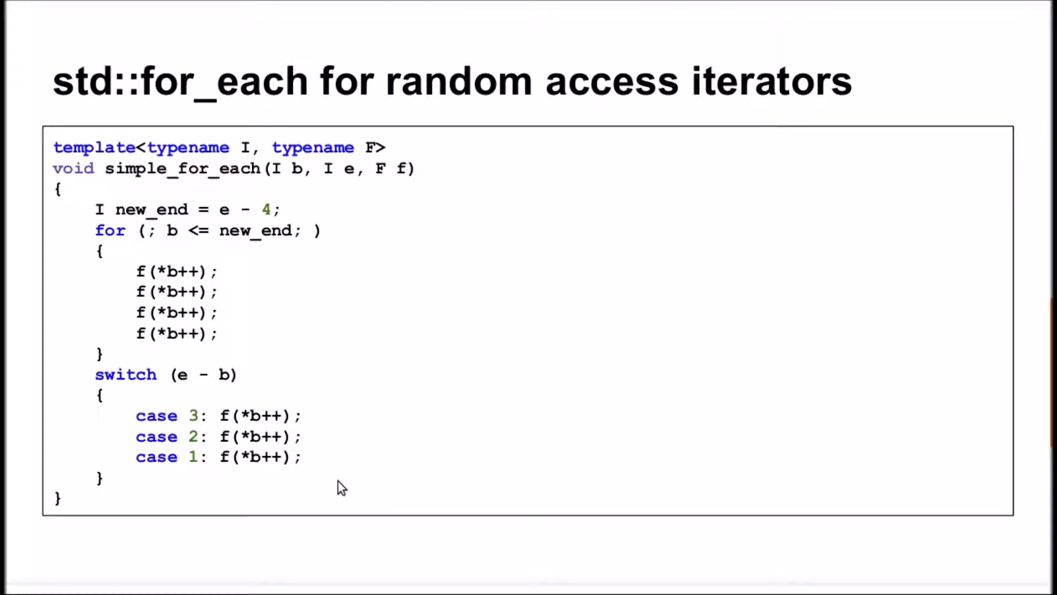